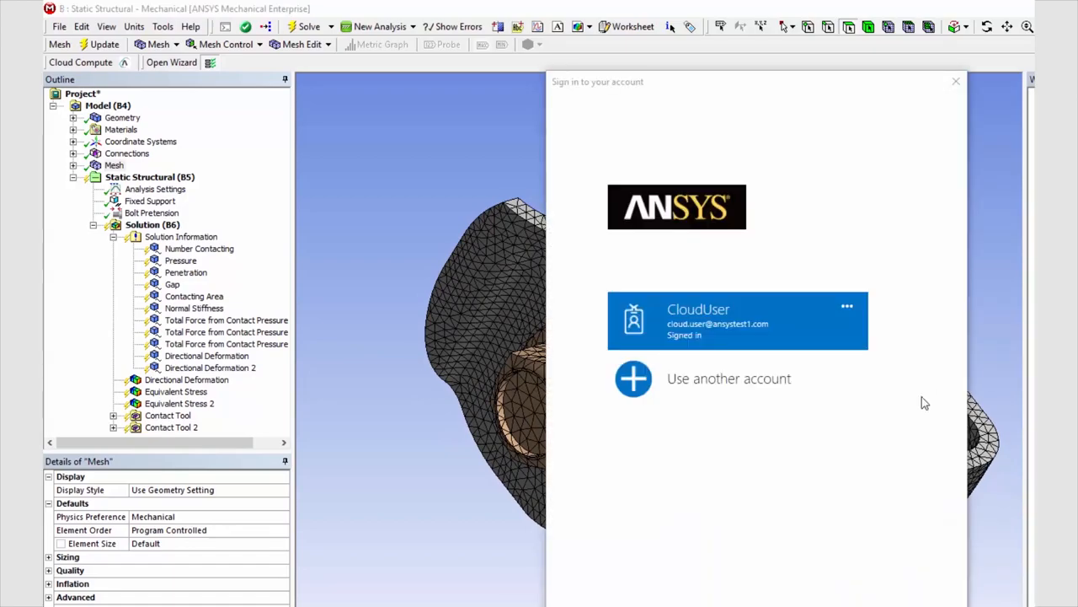
Sign in to Cloud Compute with the existing CloudUser account, opening the job wizard
left_click(738, 320)
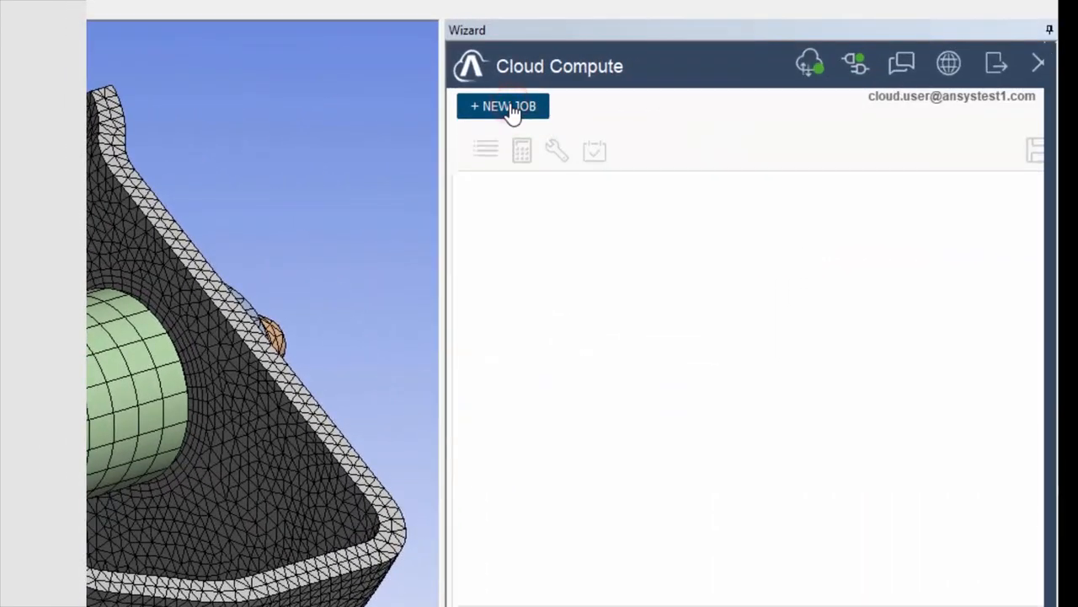